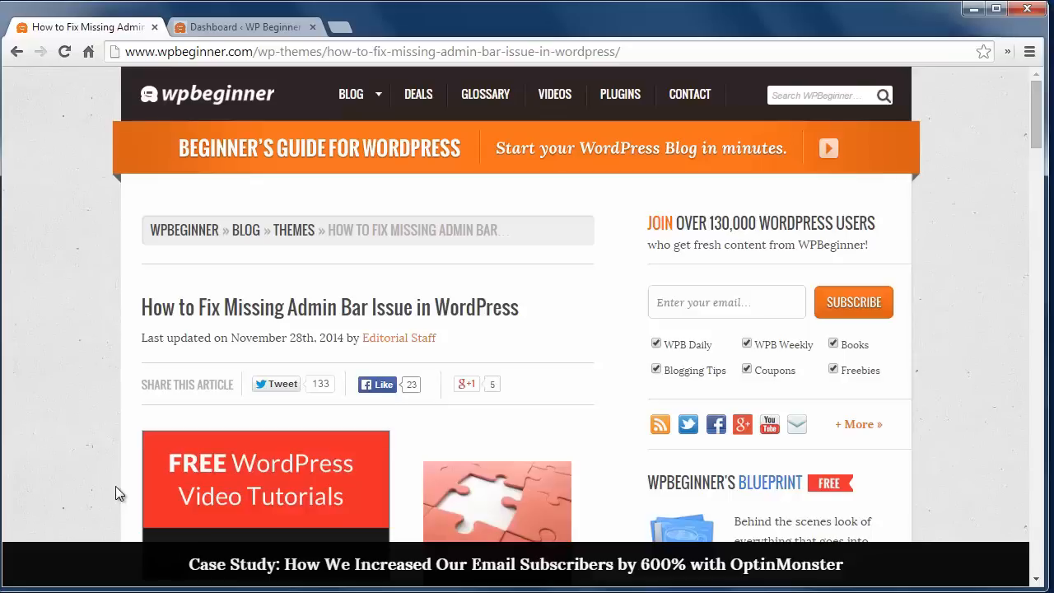
# Step: Enable 'Show Toolbar when viewing site' in the WordPress user profile
pyautogui.scroll(-3)
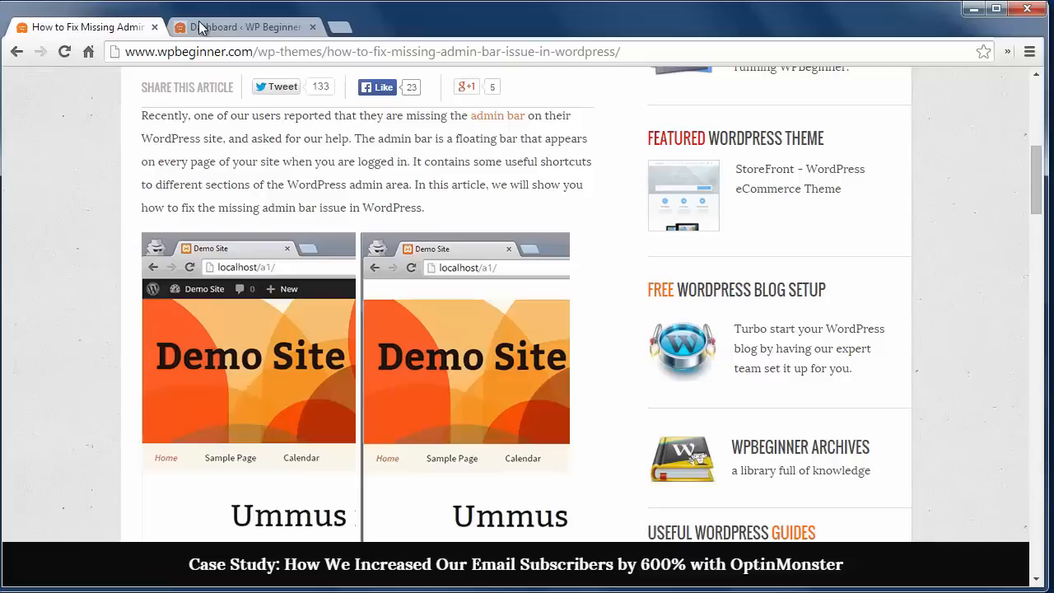
pyautogui.click(239, 28)
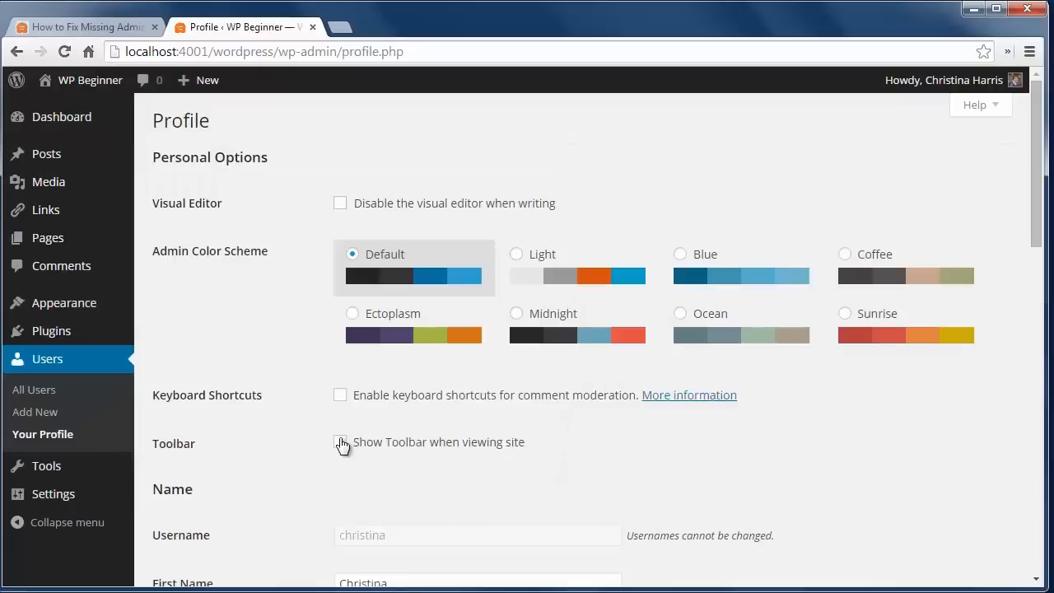
pyautogui.click(340, 441)
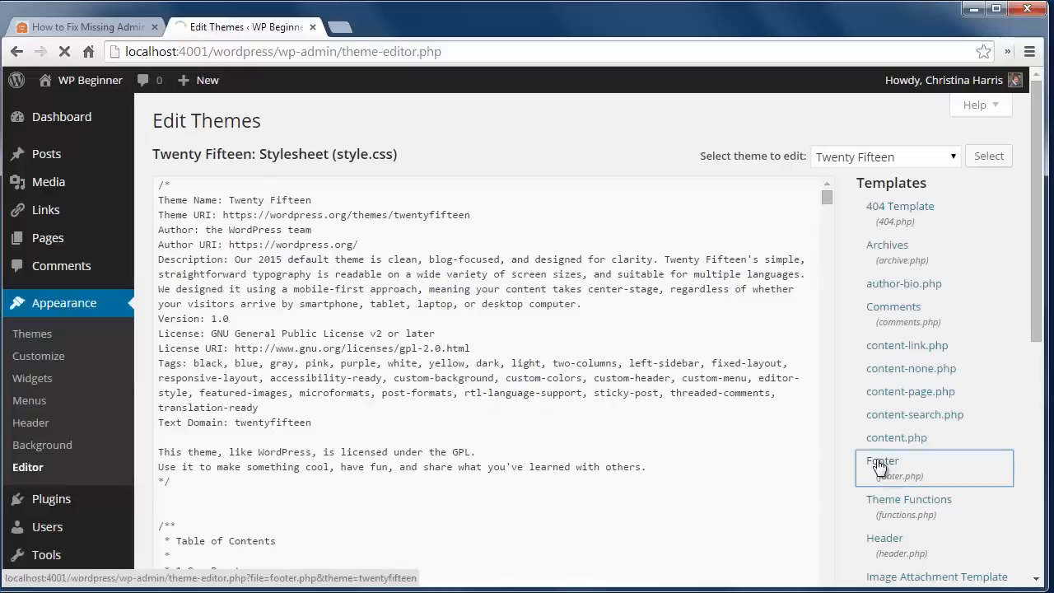
# Step: Load Twenty Fifteen's footer.php in the theme editor and scroll to its closing code
pyautogui.click(882, 460)
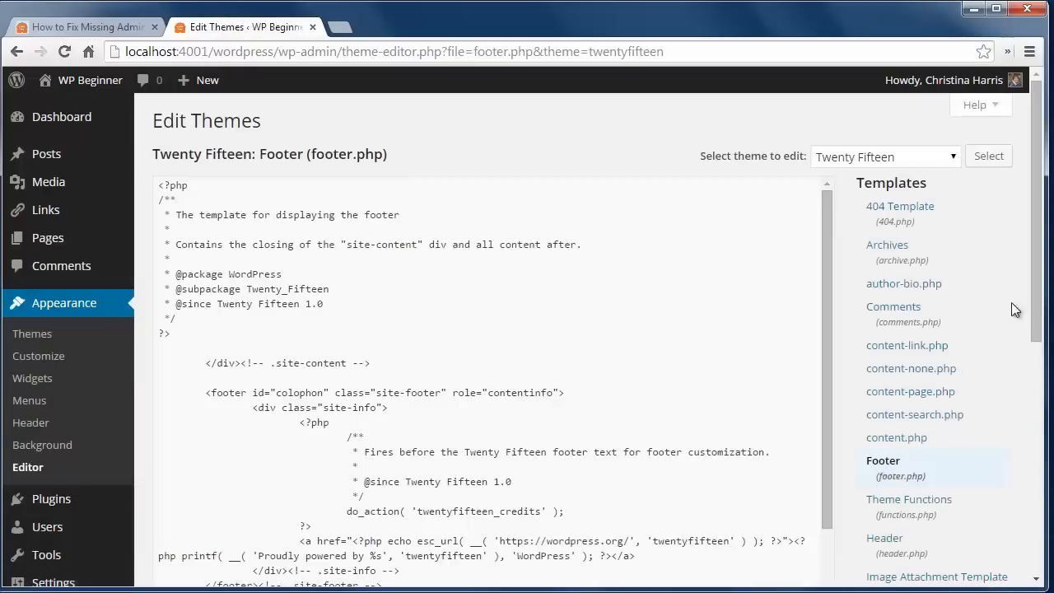
pyautogui.scroll(-3)
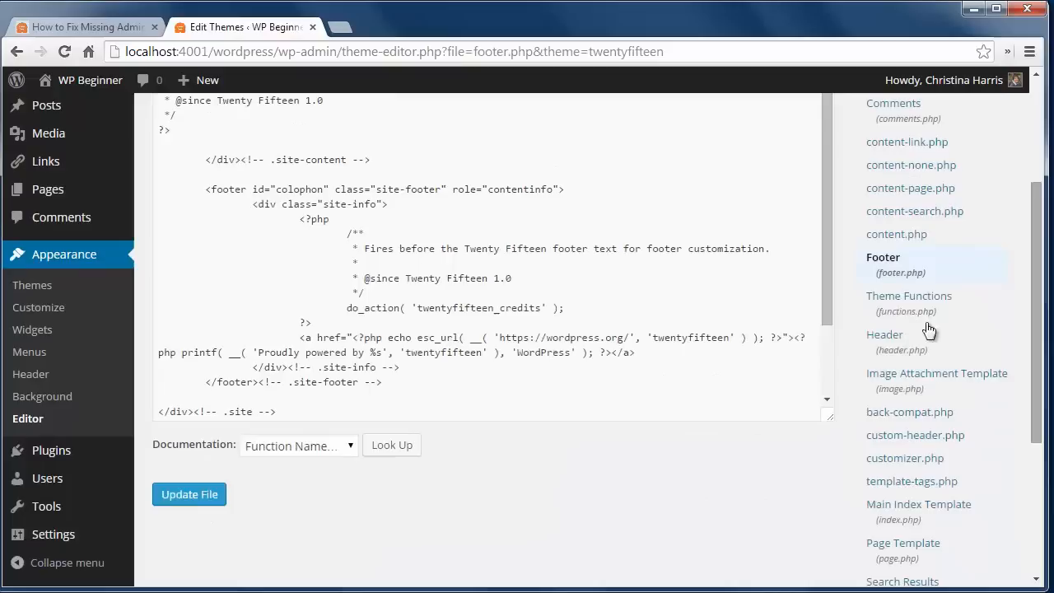